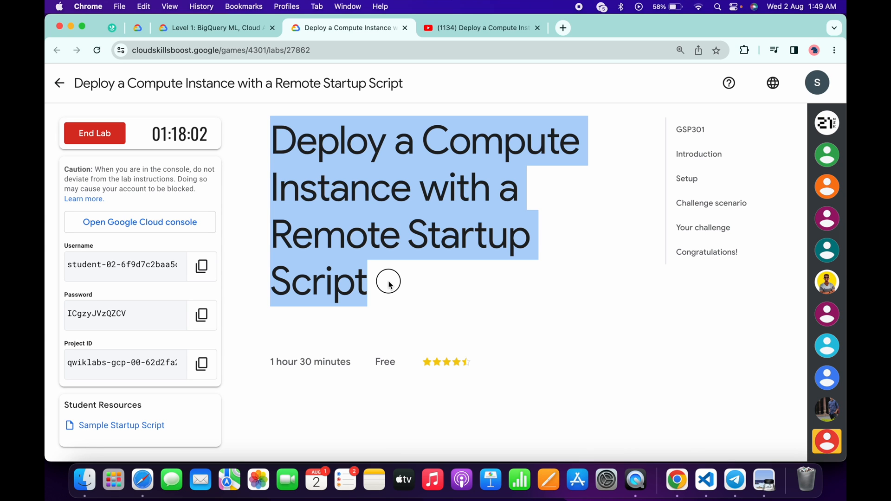
Step: Scroll the GSP301 lab instructions down to the Congratulations section, then show the Level 1 page
scroll("down", 3)
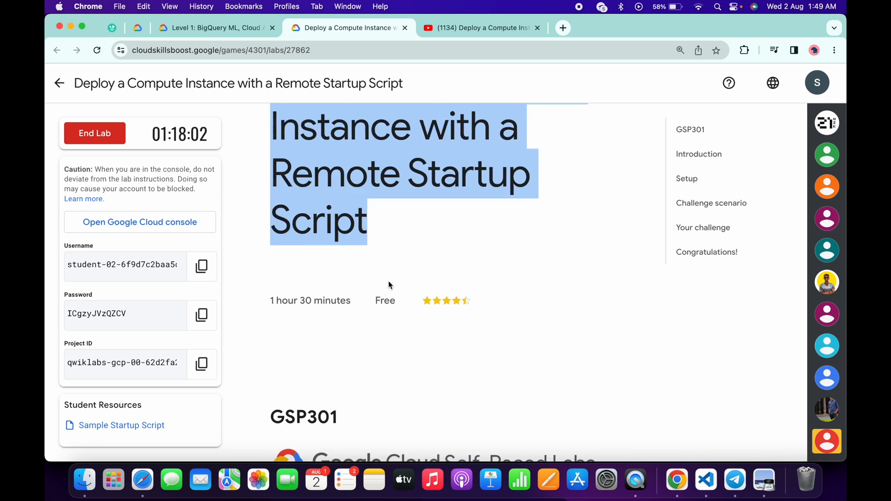
left_click(711, 203)
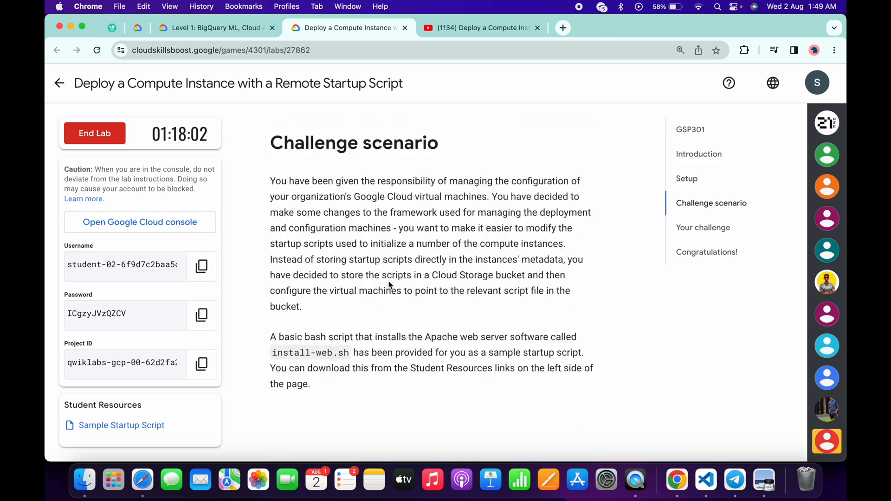
scroll("down", 3)
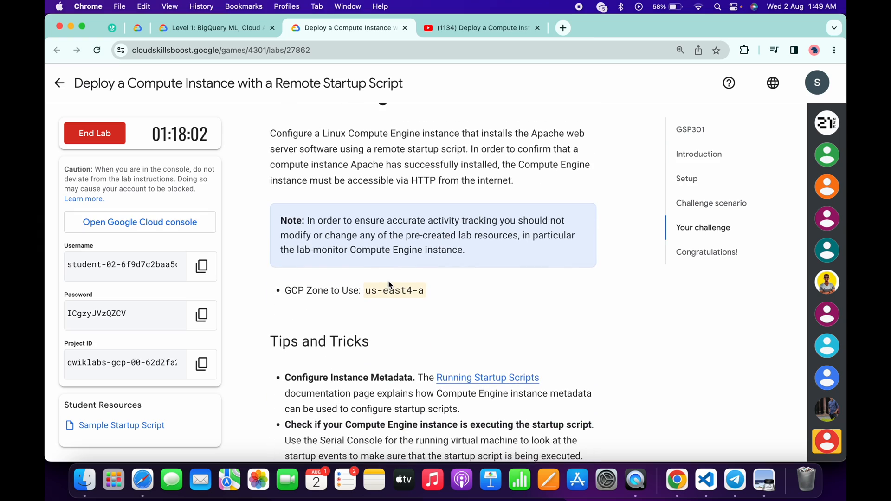
scroll("down", 3)
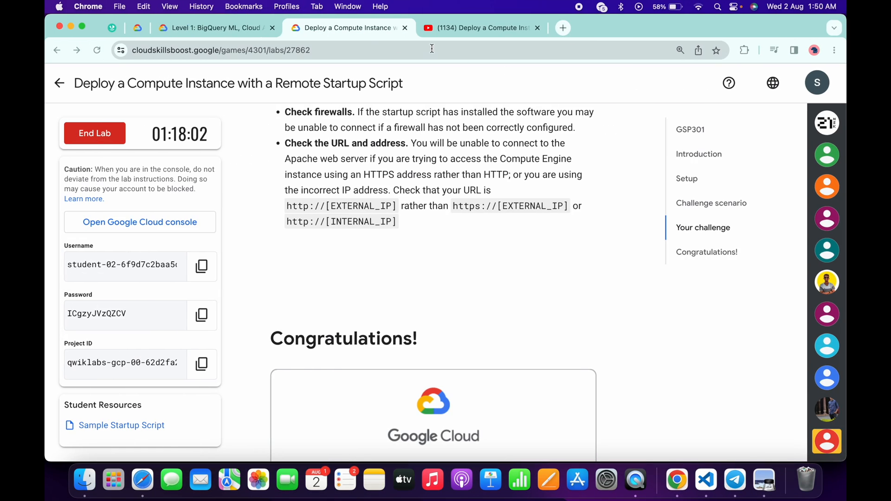
left_click(216, 27)
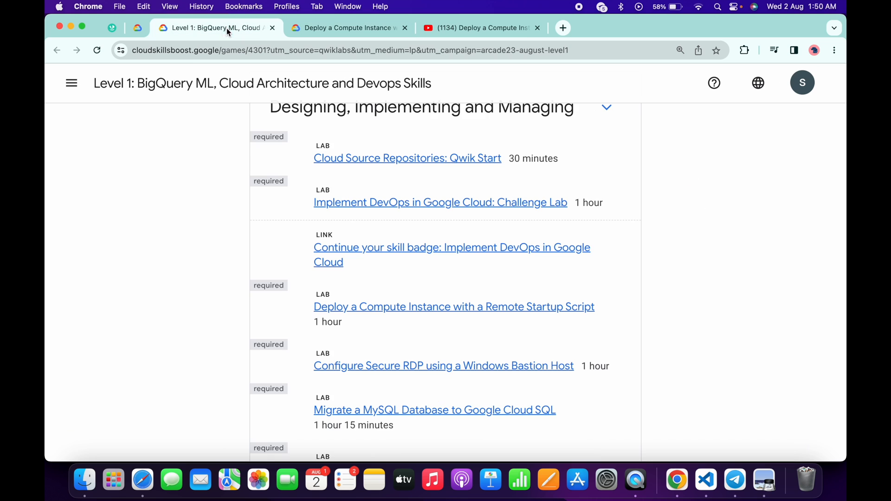
Step: Scroll the Level 1 lab list to the in-progress Deploy a Compute Instance row
left_click(97, 50)
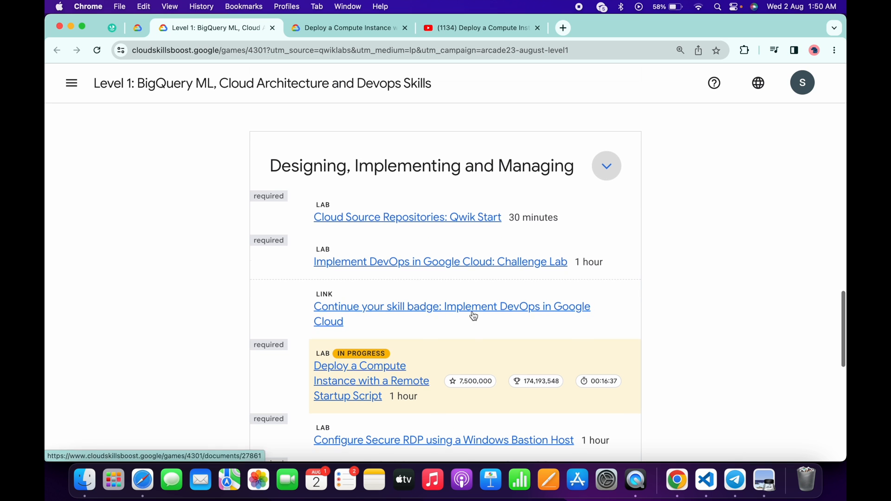
scroll("down", 3)
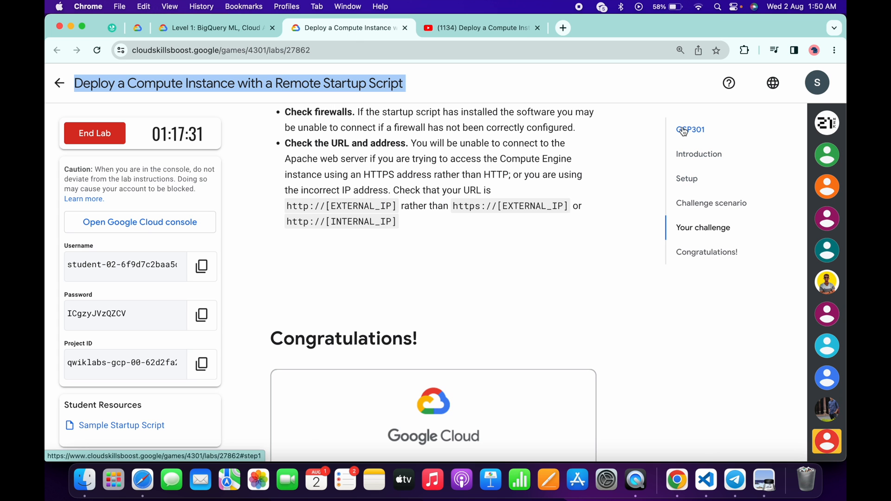
Step: Copy the lab code GSP301 and search the catalog for it to reach the lab's page
left_click(689, 130)
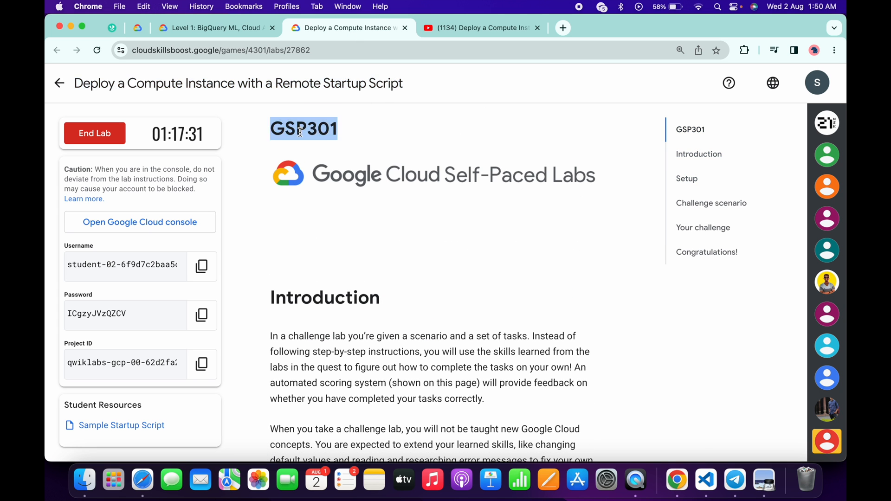
mouse_move(137, 27)
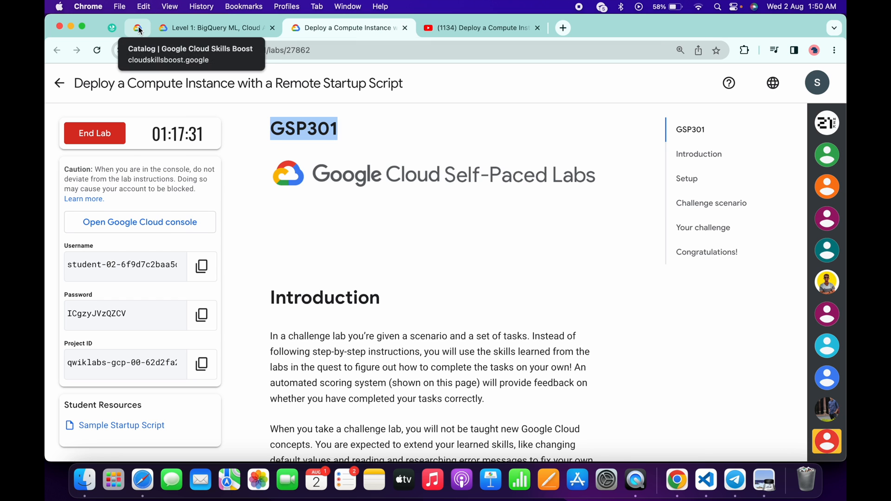
left_click(138, 26)
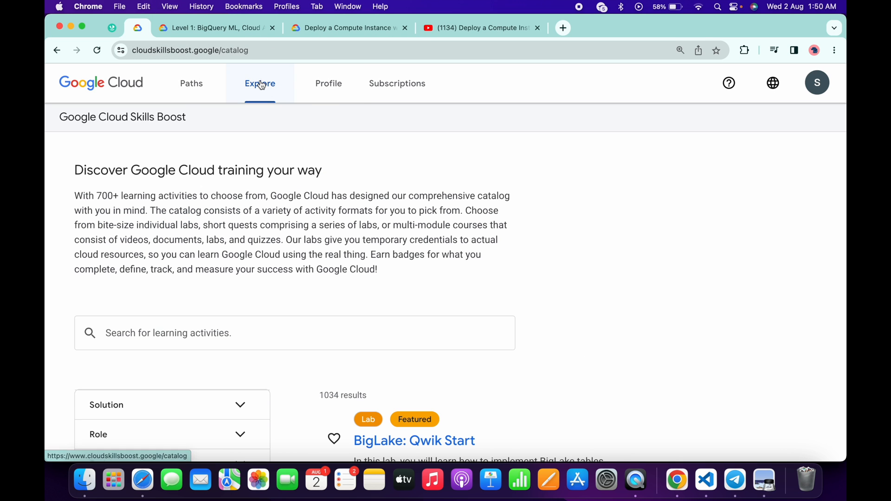
mouse_move(198, 333)
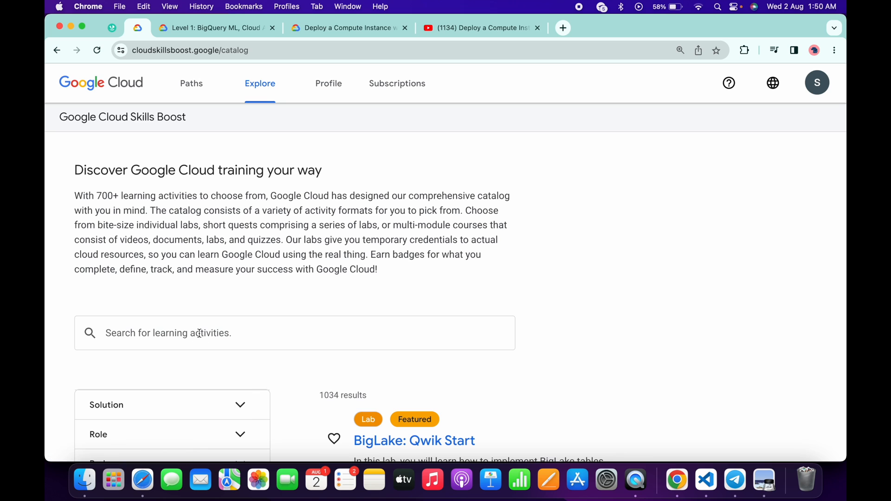
type("GSP301")
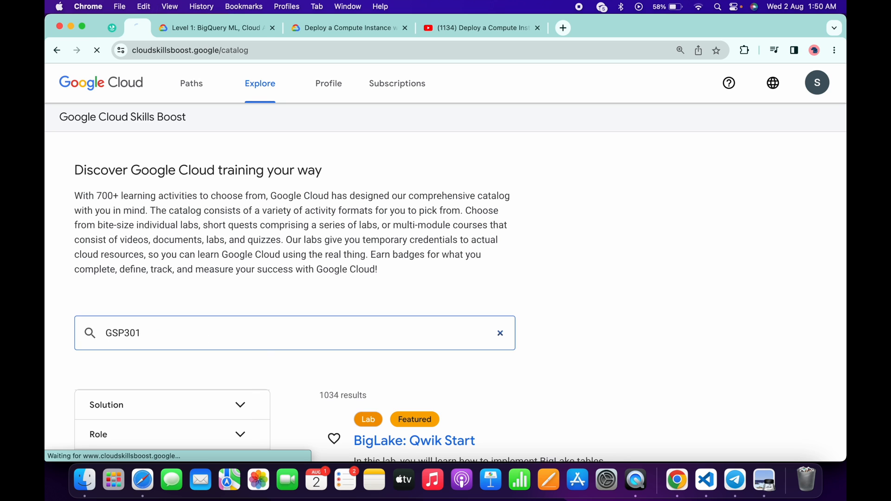
key("Return")
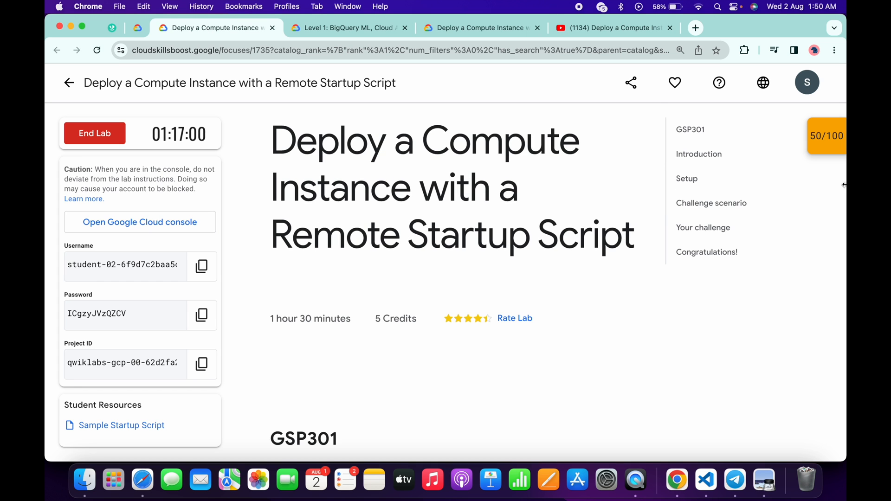
Step: Check progress on the remaining checkpoint so all four score 25/25, then show Level 1
left_click(825, 136)
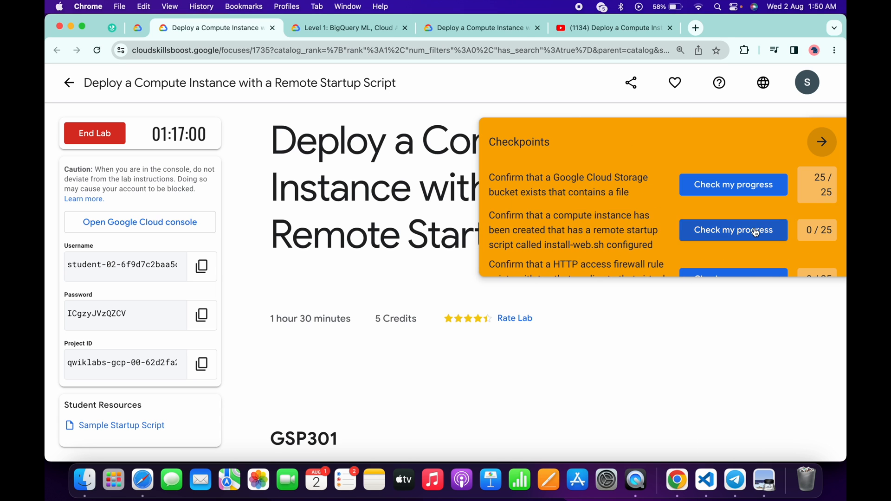
left_click(733, 231)
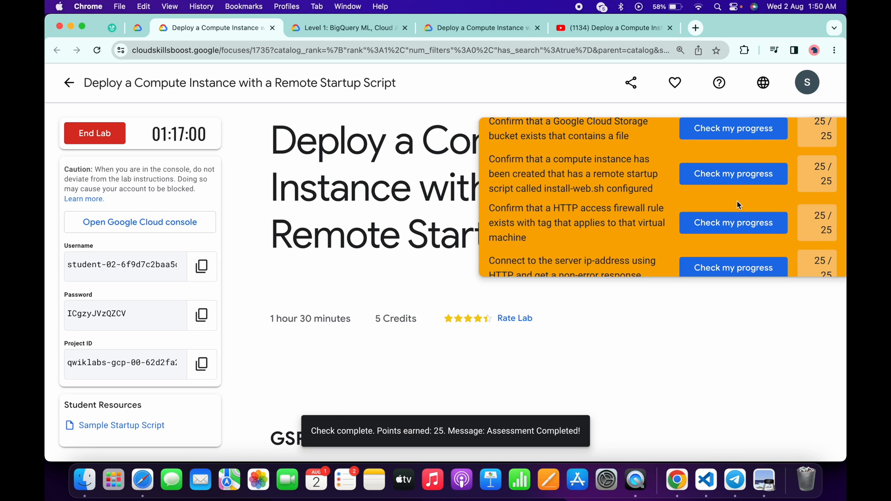
left_click(346, 27)
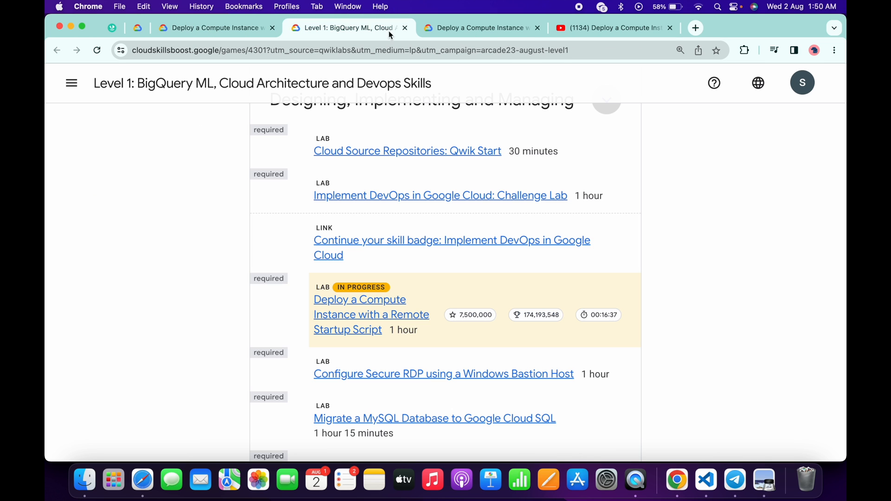
Step: Collapse and re-expand the section so the Compute Instance lab shows a green completed tick
left_click(97, 50)
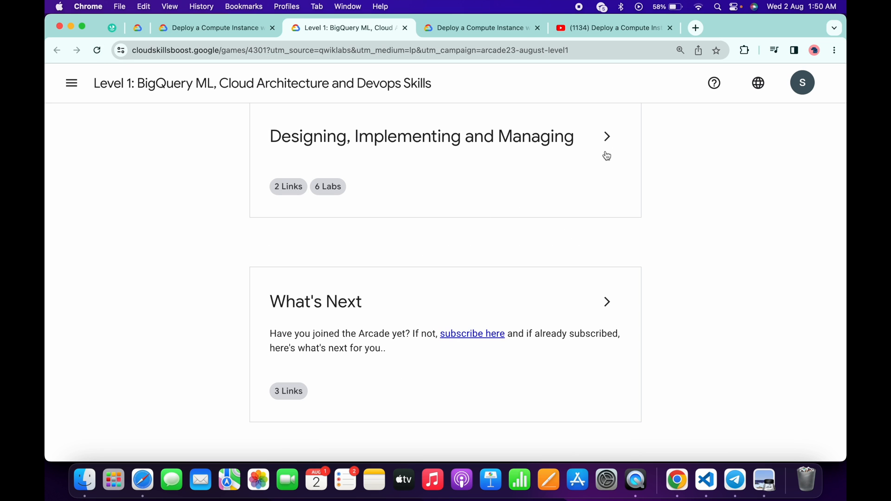
left_click(606, 137)
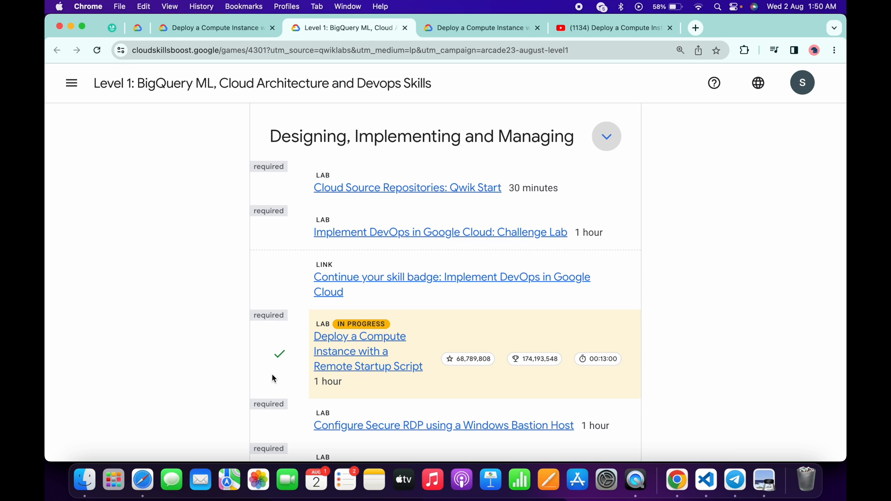
scroll("down", 3)
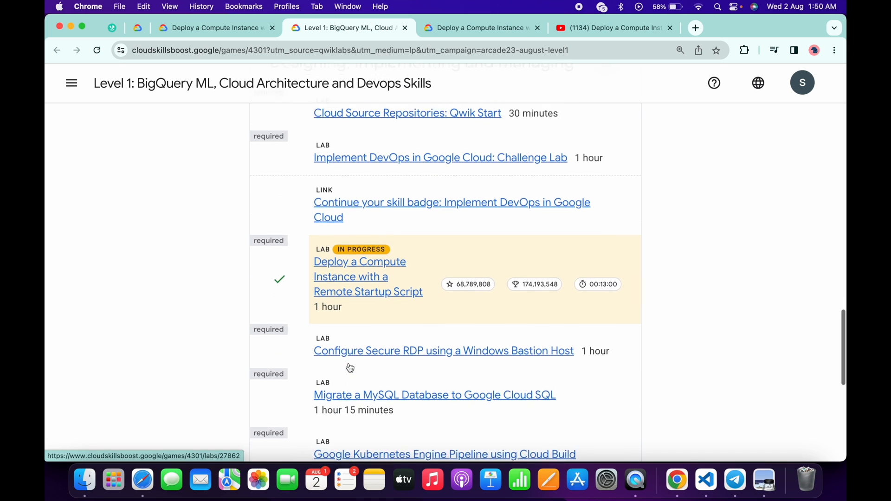